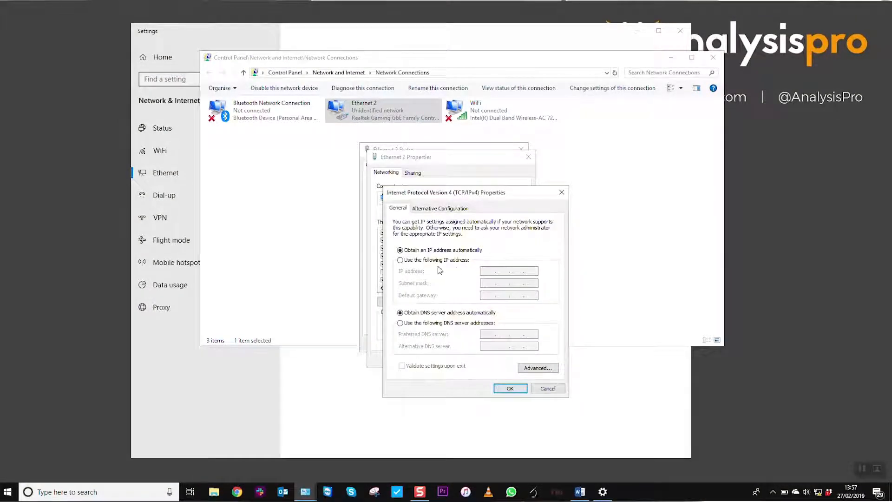
Step: Give Ethernet 2 the fixed IP address 192.168.1.10, confirm it and close the properties
click(400, 260)
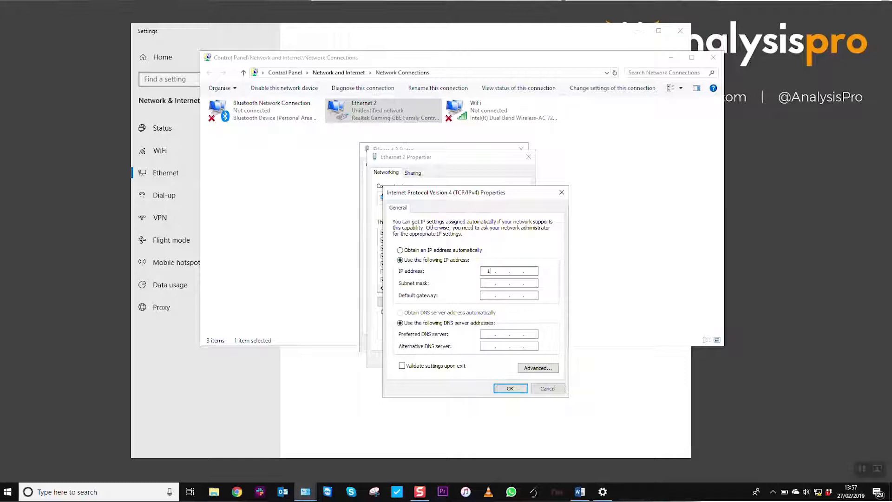
text(192.168.1)
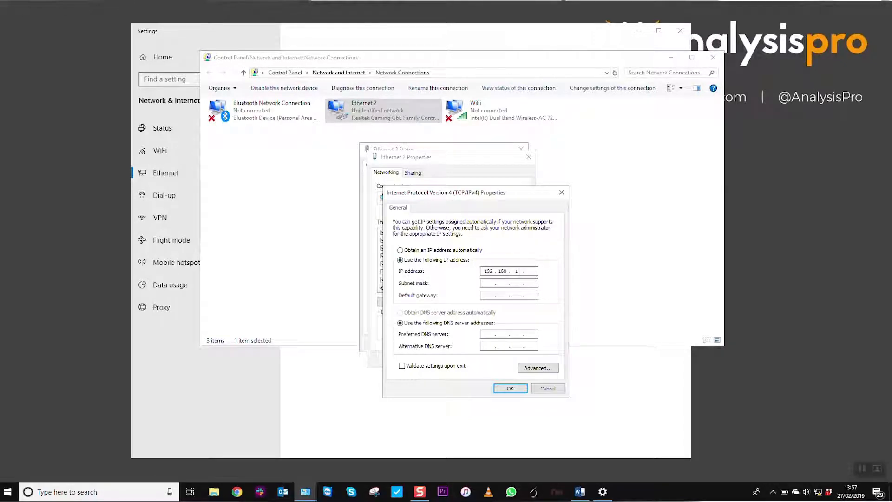
text(0)
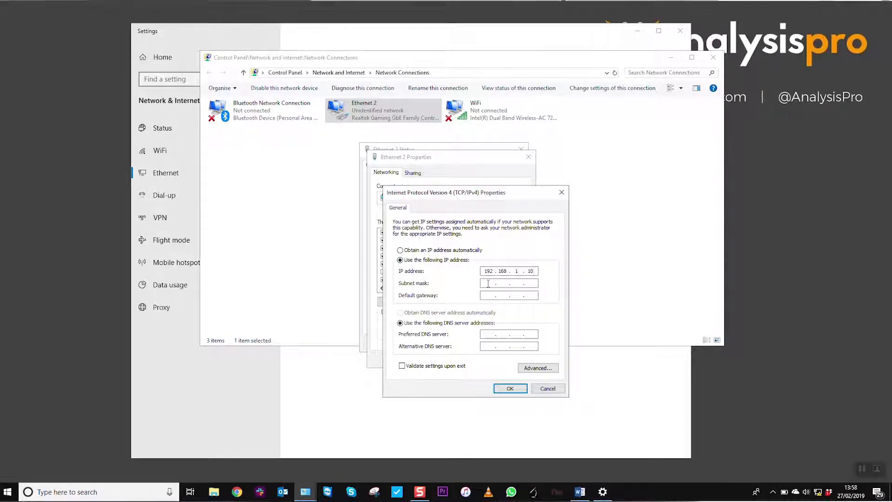
click(510, 388)
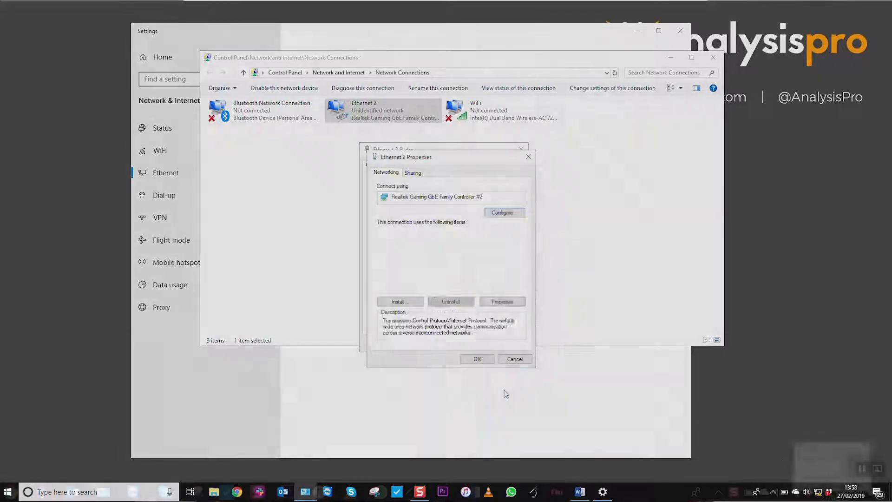
click(798, 491)
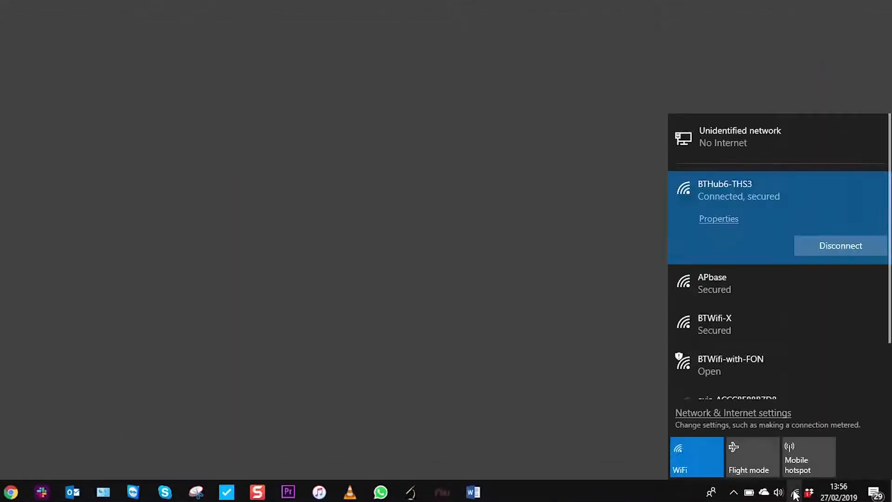
Step: Turn WiFi off from the network flyout, leaving only the wired connection
click(693, 458)
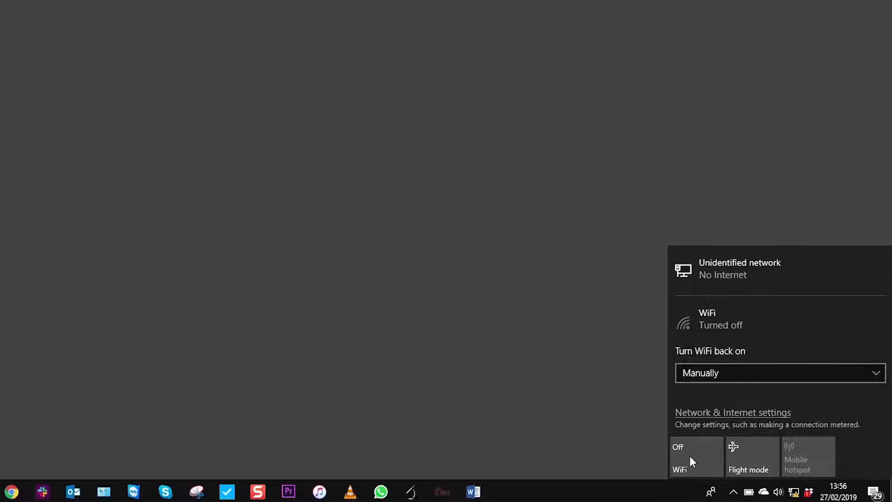
click(696, 457)
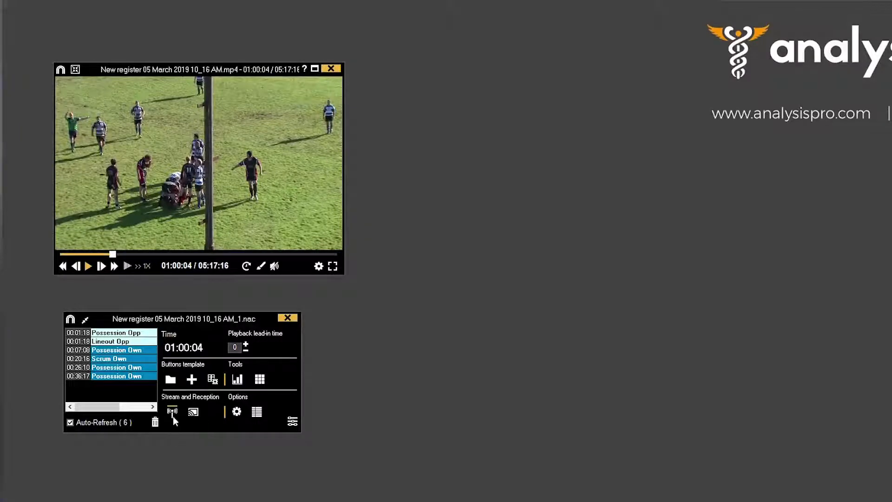
Step: Start the streaming web server, agreeing to delete the old temporary content
click(172, 412)
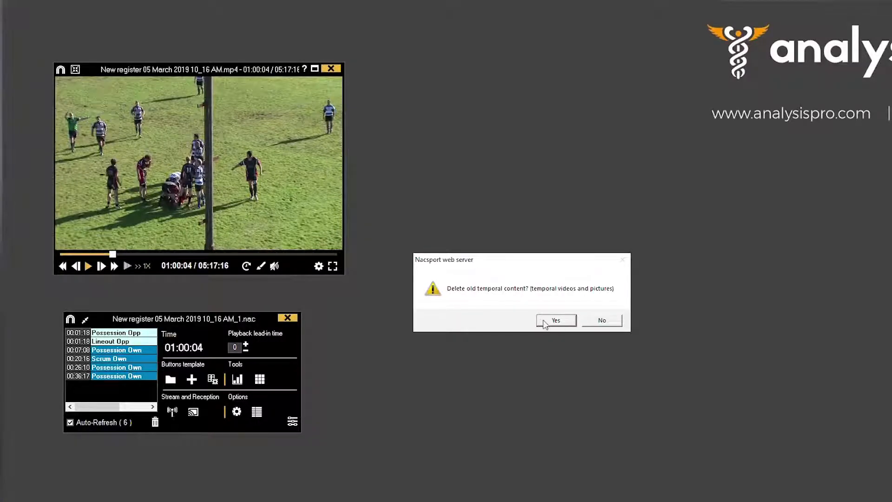
click(556, 321)
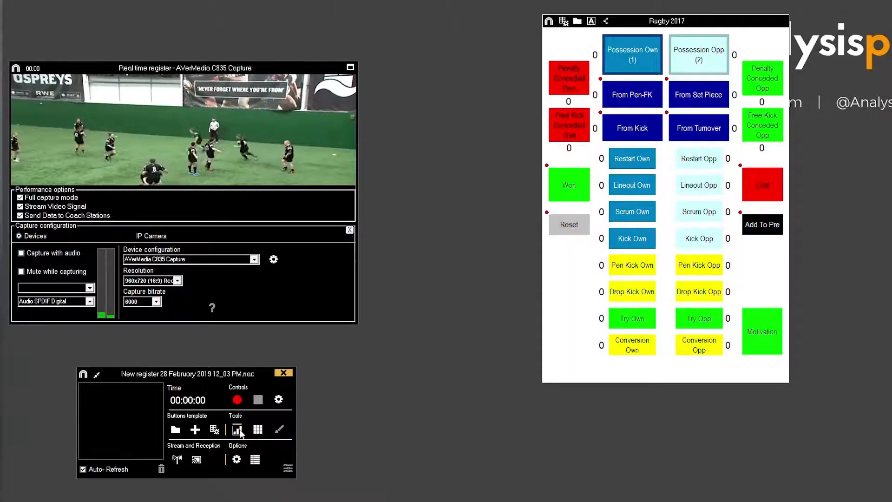
Step: Send the Rugby Possession Analysis dashboard to the web server, deleting old temporary content
click(237, 430)
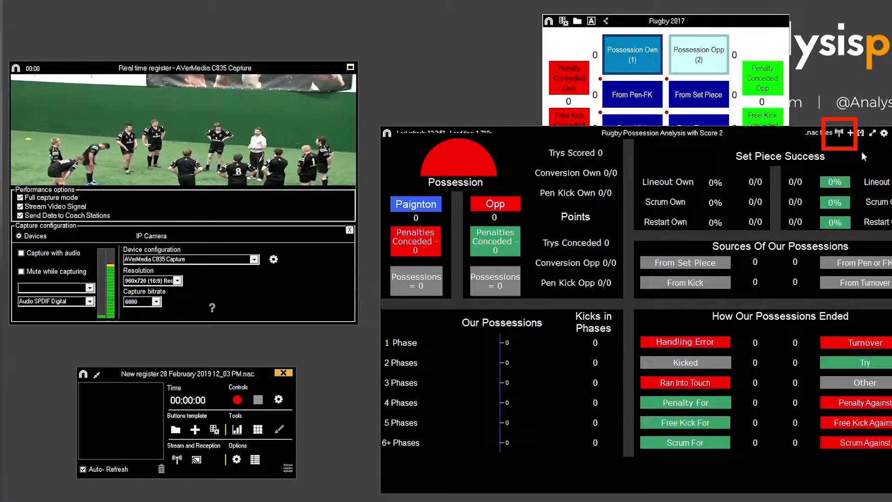
click(840, 134)
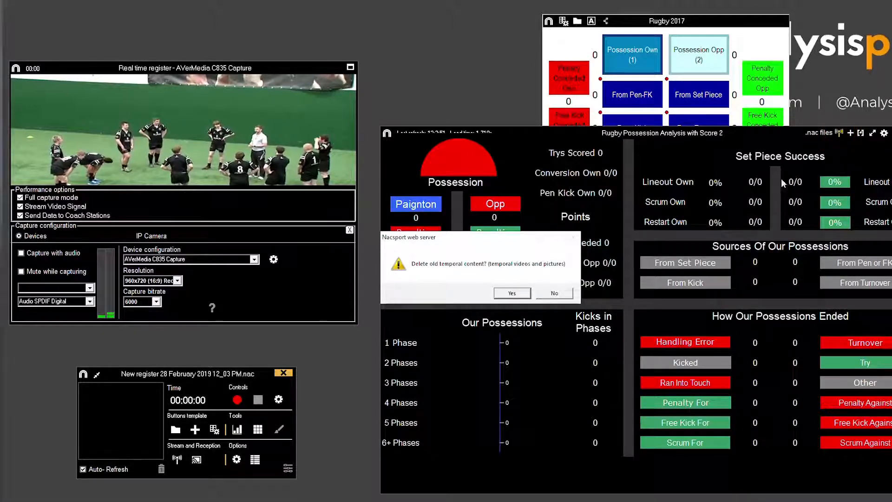
click(511, 293)
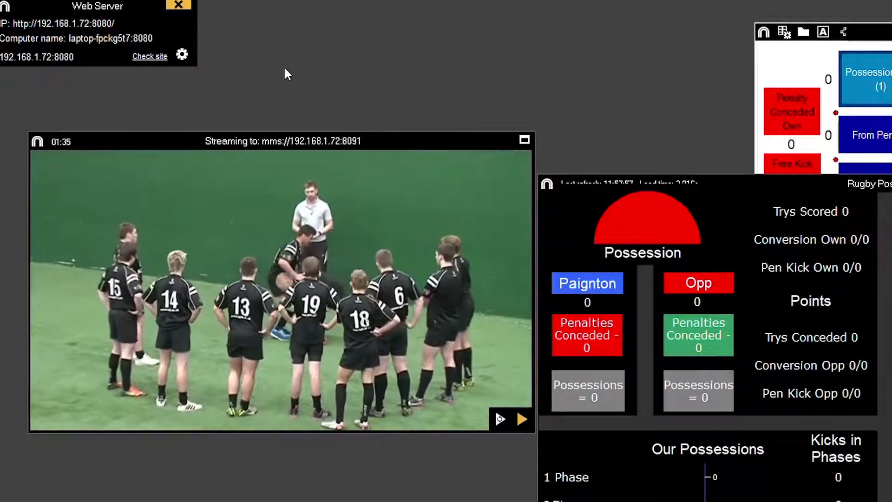
Step: Check the Web Server window at 192.168.1.72:8080 and list its available IP addresses
click(181, 55)
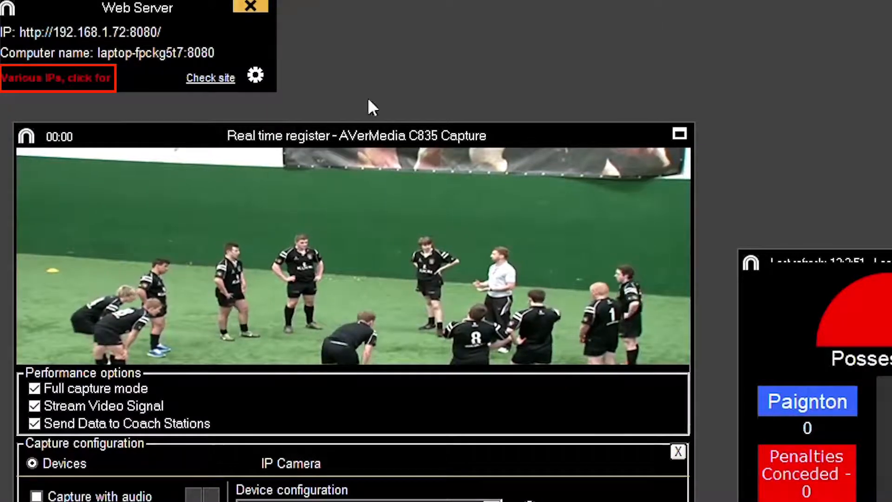
click(56, 78)
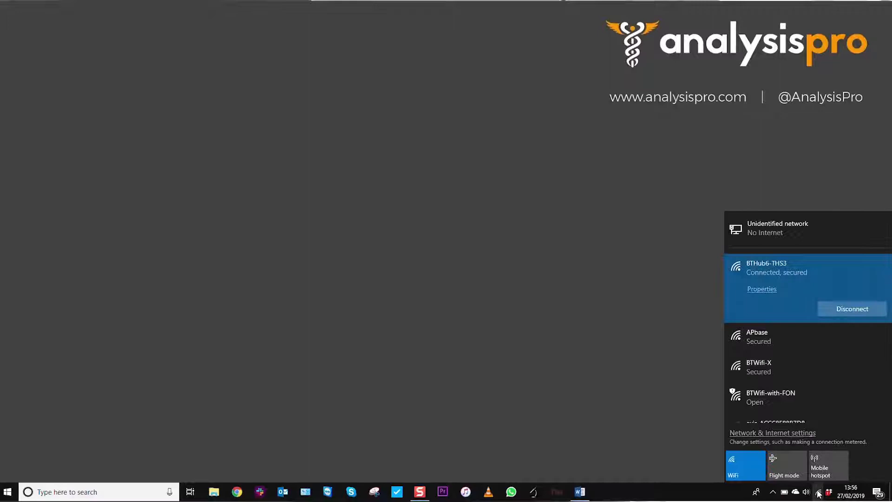
Step: Show the network flyout with the wired link and WiFi connected to BTHub6-THS3
click(745, 466)
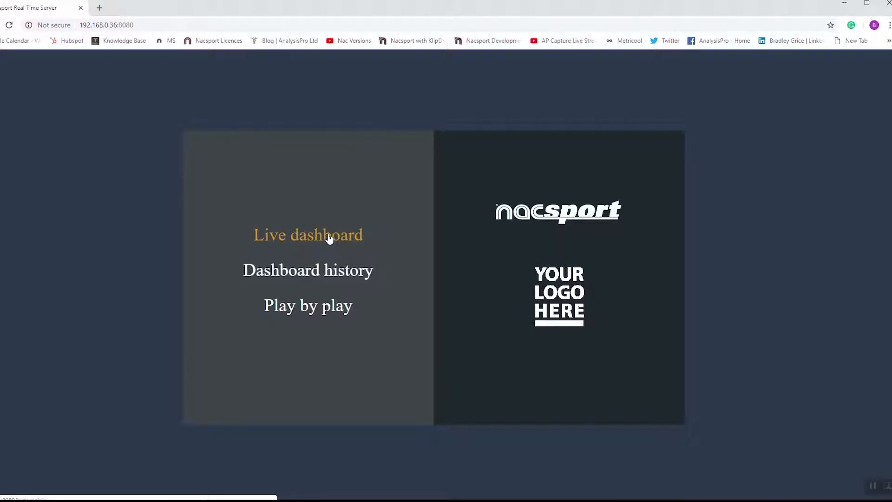
mouse_move(328, 311)
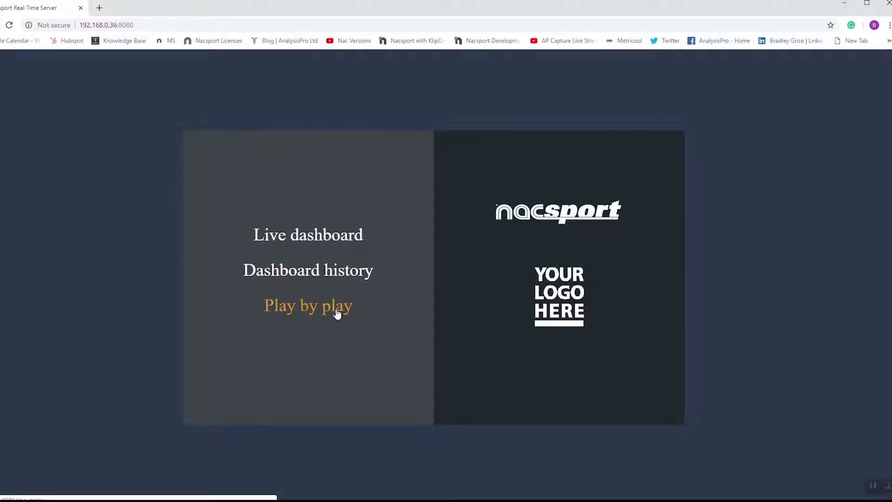
Step: Go to the Play by play listing from the real-time server home page
click(308, 306)
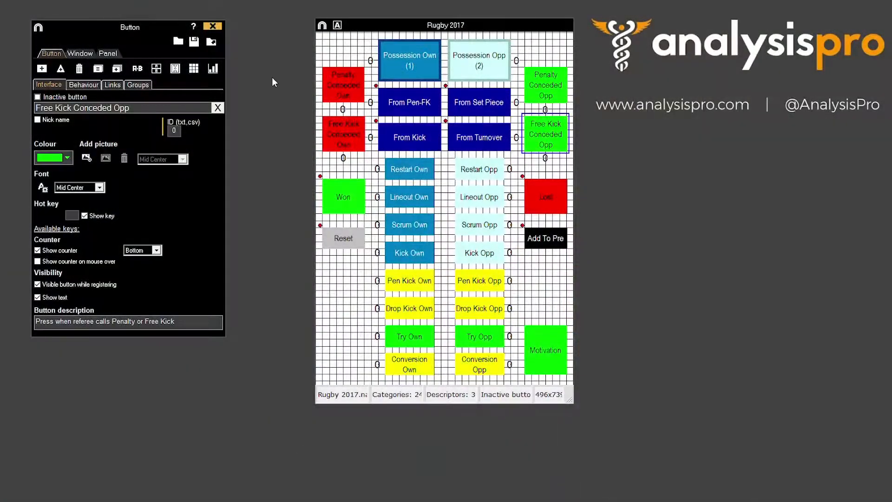
Step: In the buttons' Behaviour settings, tick 'Add to Play by Play' for Penalty and Free Kick Conceded Own
click(342, 85)
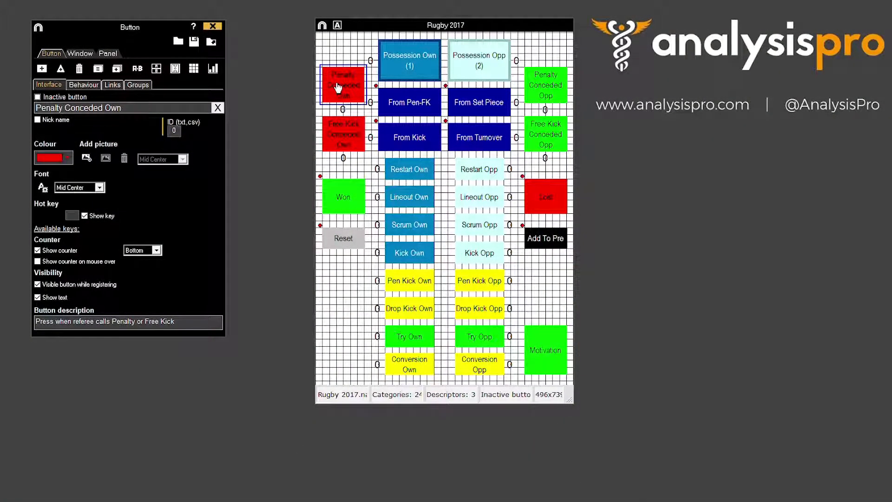
click(83, 84)
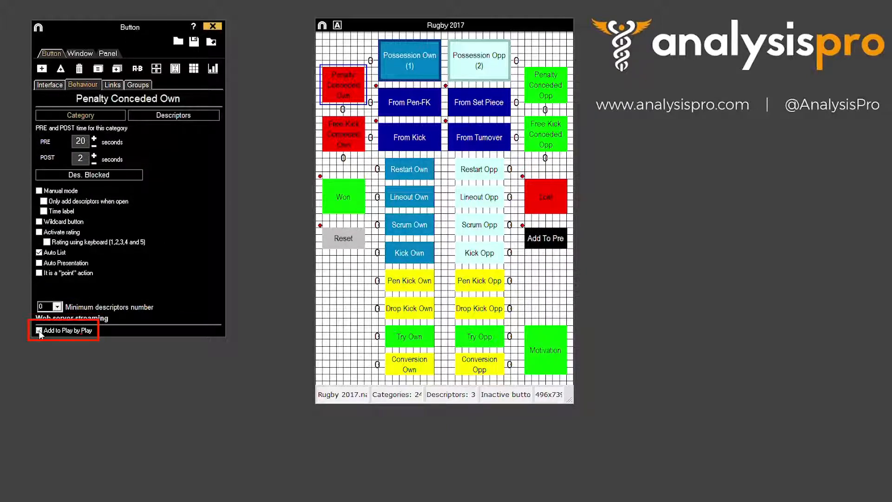
click(343, 134)
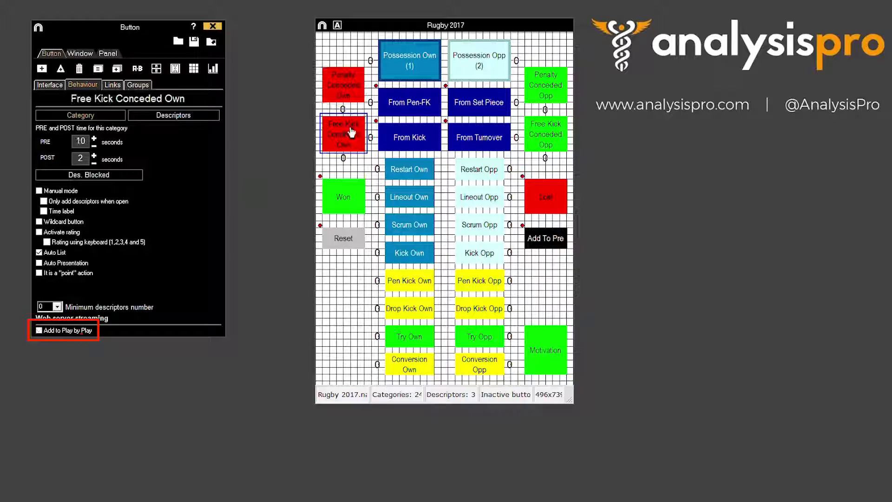
click(39, 330)
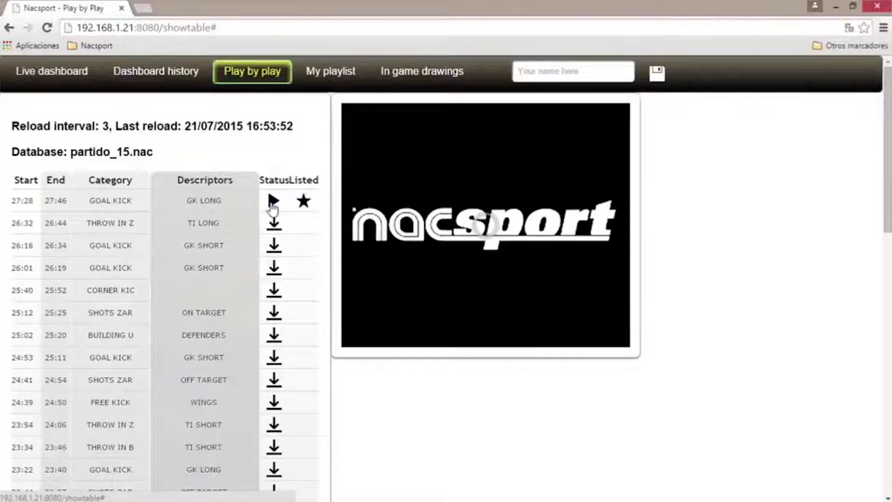
Step: Play and pause the 27:28 goal kick clip, star it and view it alone on My playlist
click(274, 201)
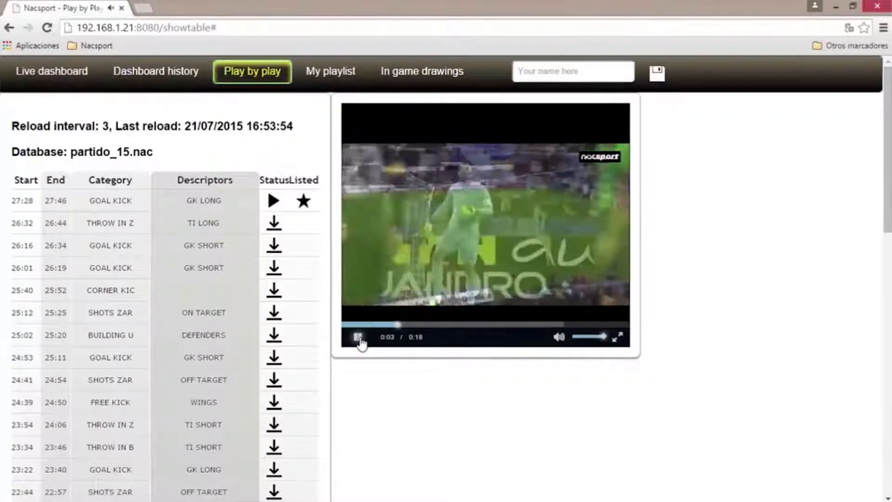
click(358, 337)
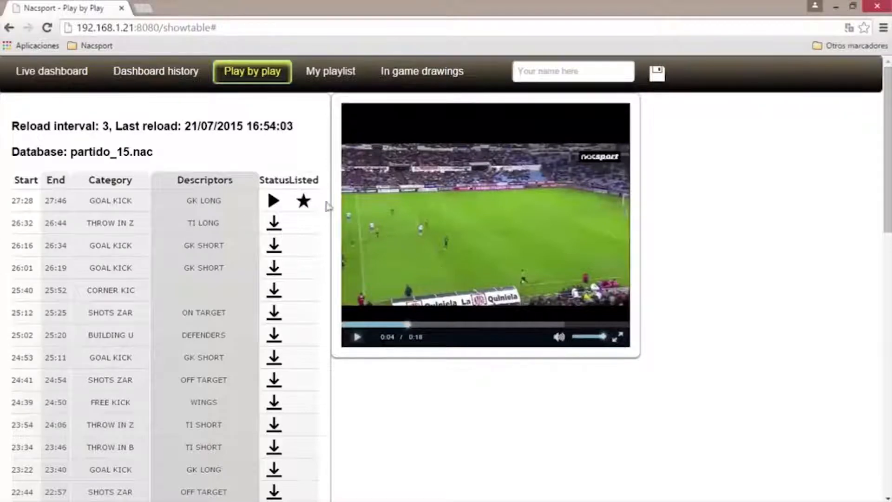
click(303, 201)
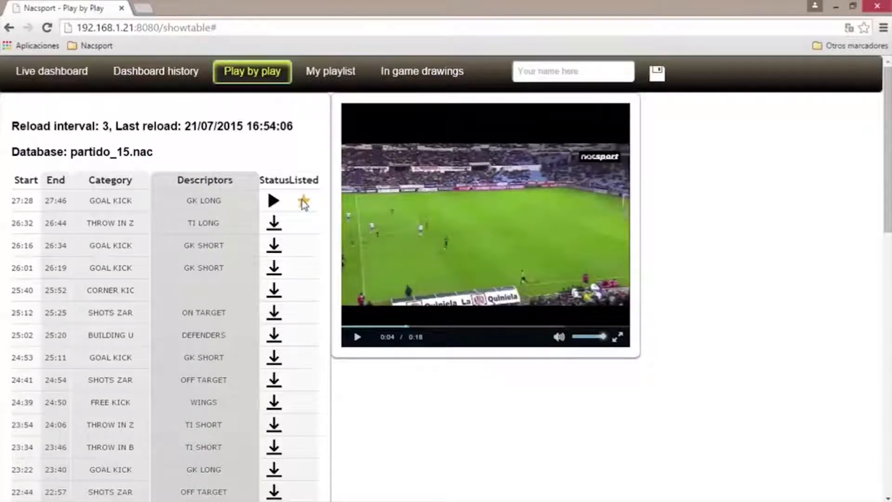
click(330, 71)
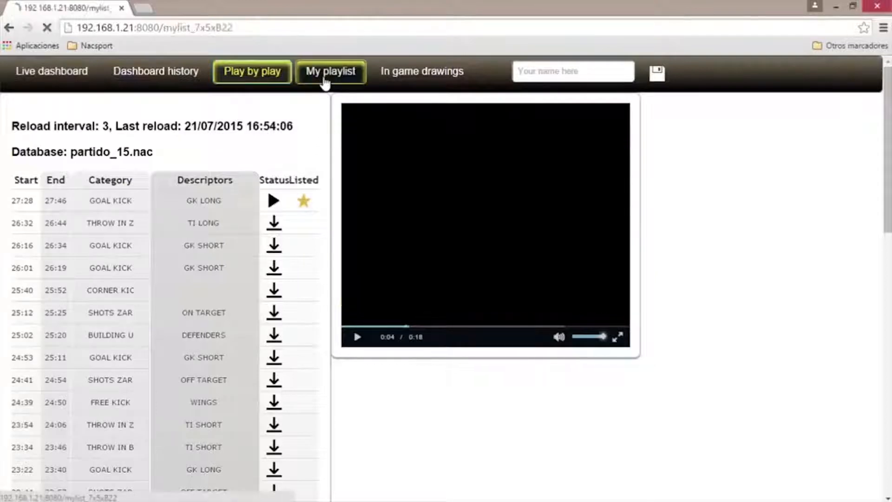
click(330, 71)
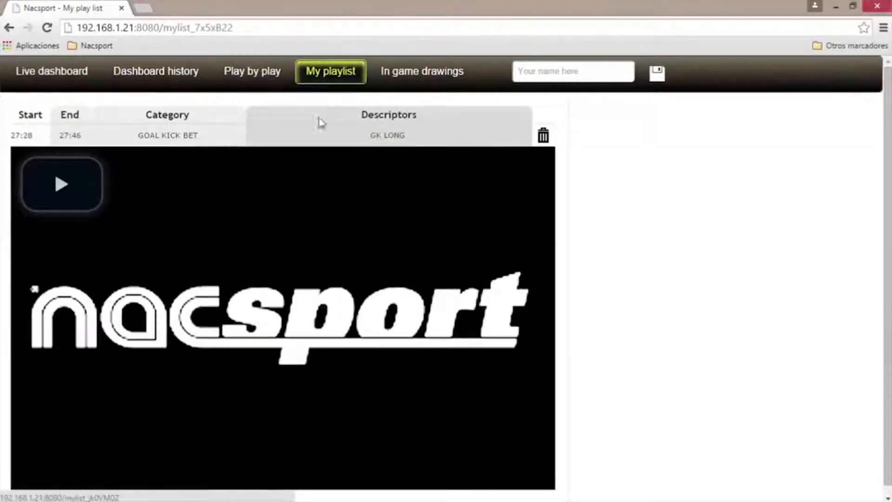
click(61, 185)
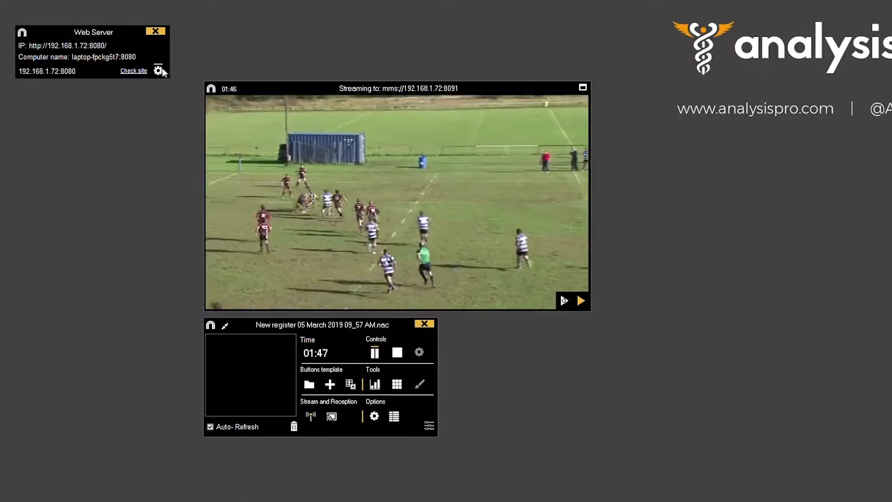
click(158, 71)
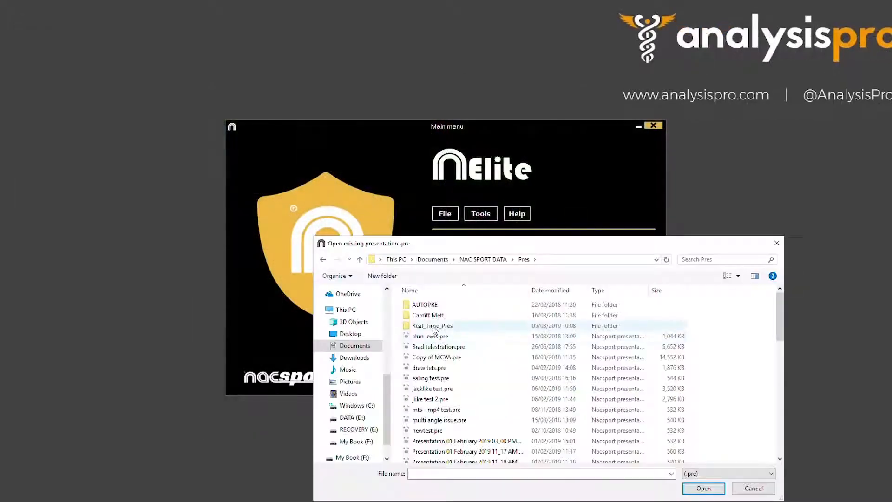
Step: From the Real_Time_Pres folder play the Key moments presentation's corner clips, including CORNER OWN #3
double_click(432, 325)
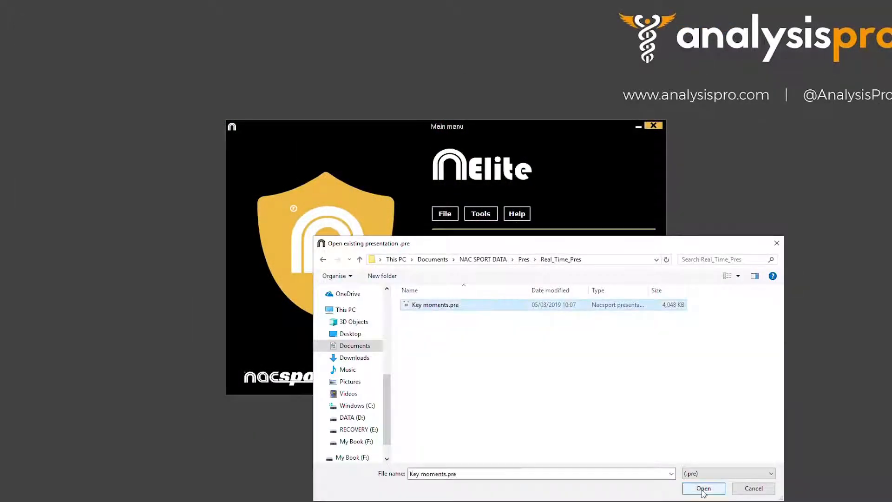
click(704, 488)
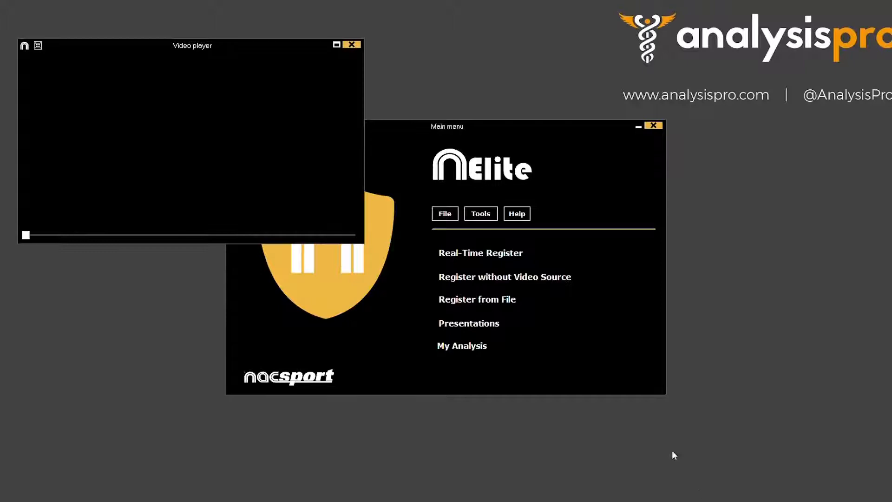
click(469, 324)
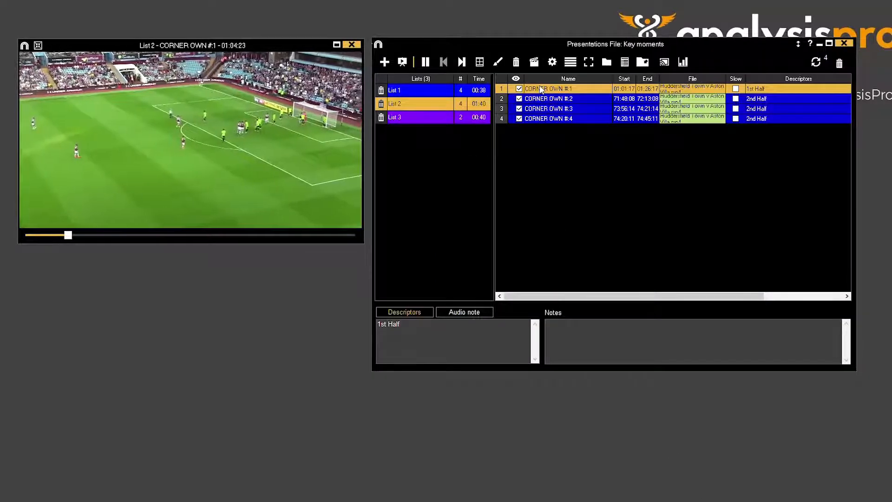
click(549, 98)
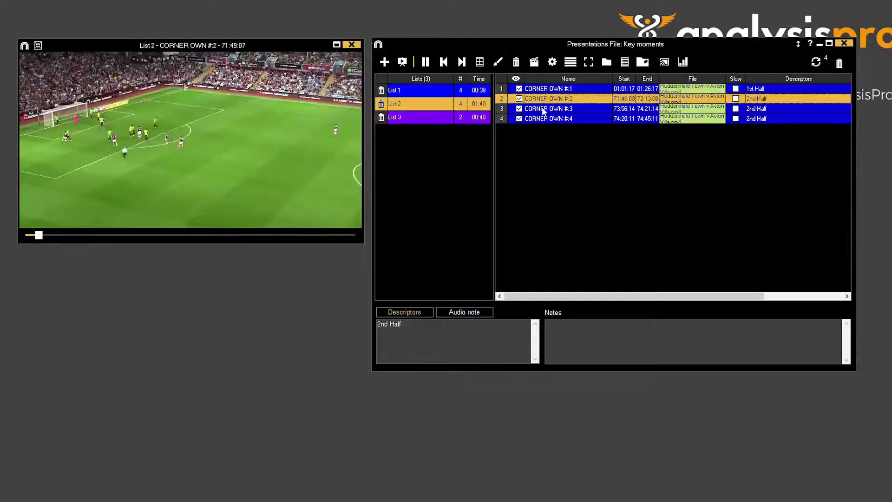
click(548, 118)
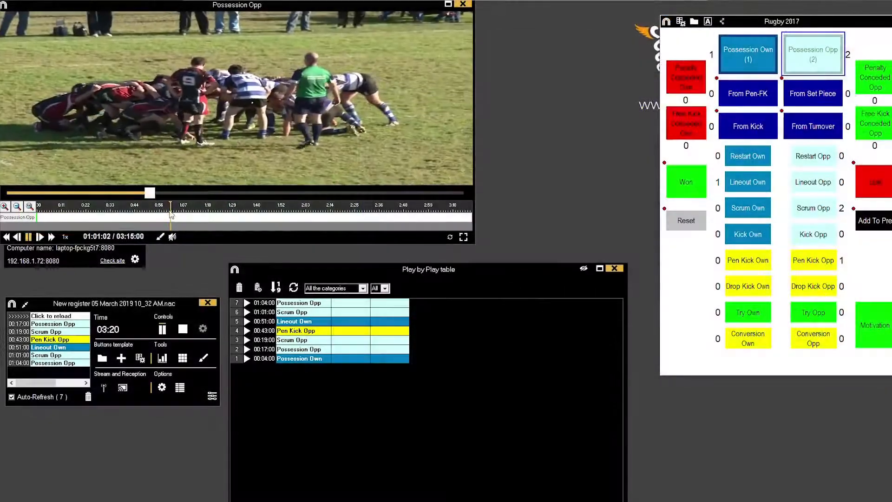
Step: Draw an arrow across the scrum frame and send the annotated frame to the in-game drawings
drag(150, 192, 329, 189)
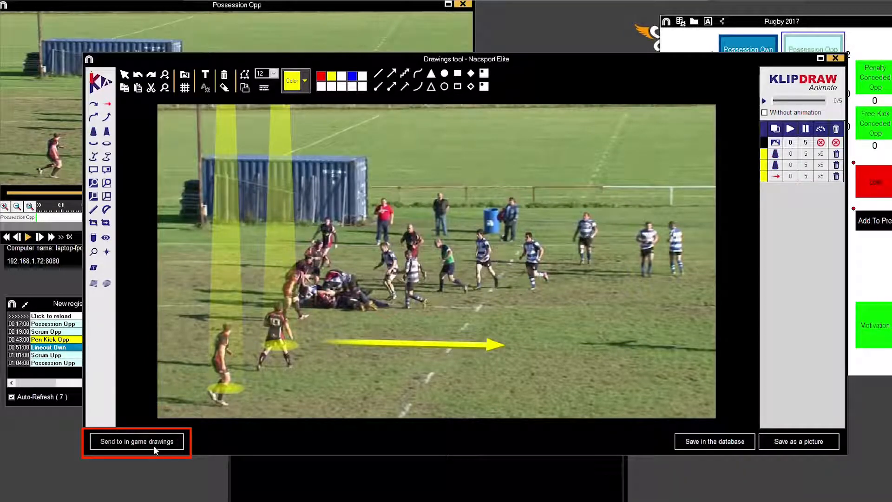
click(137, 441)
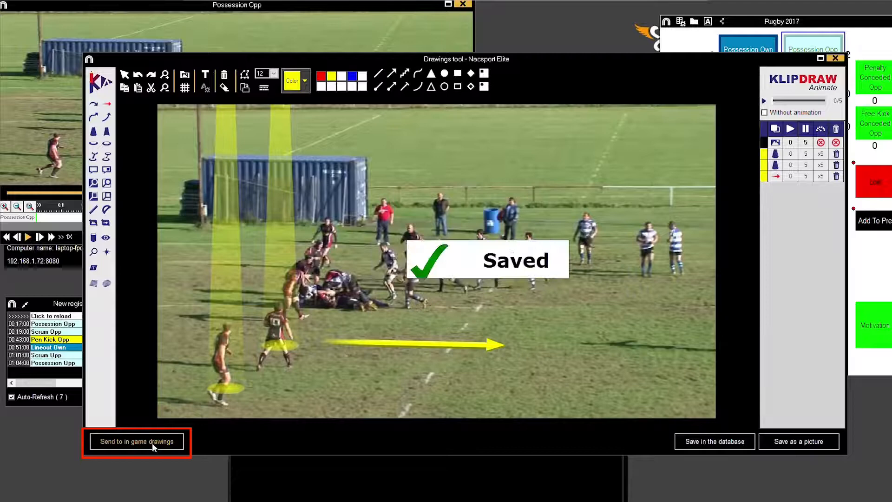
click(136, 442)
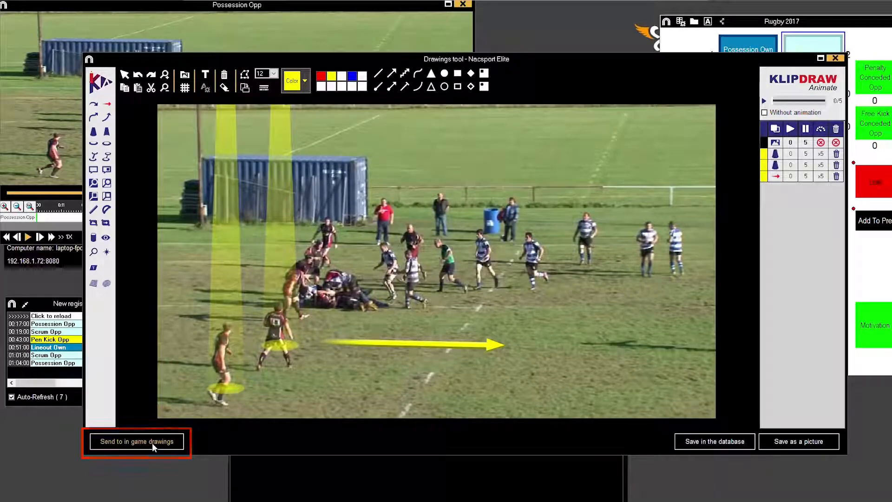
click(136, 442)
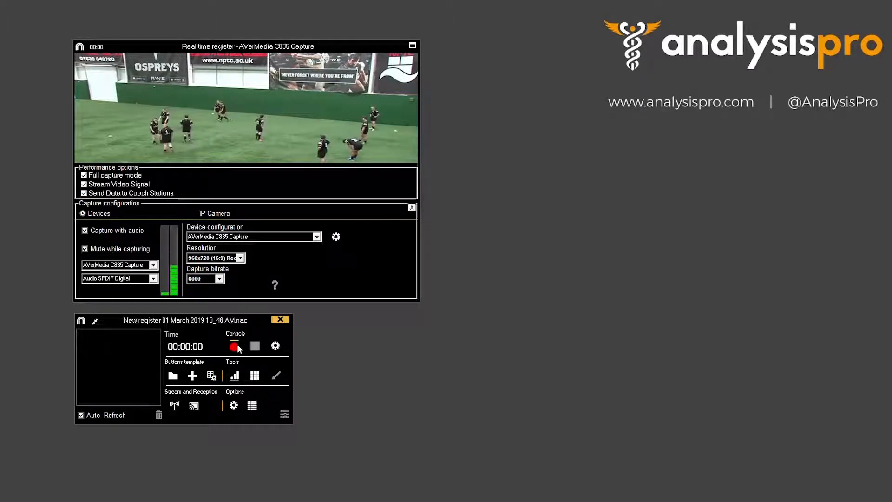
Step: Start recording the live capture and confirm starting video capture with YES
click(234, 346)
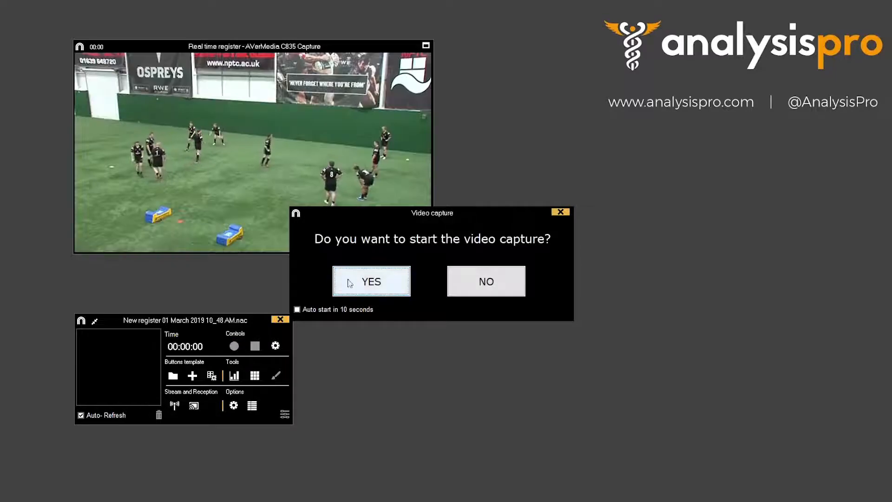
click(371, 281)
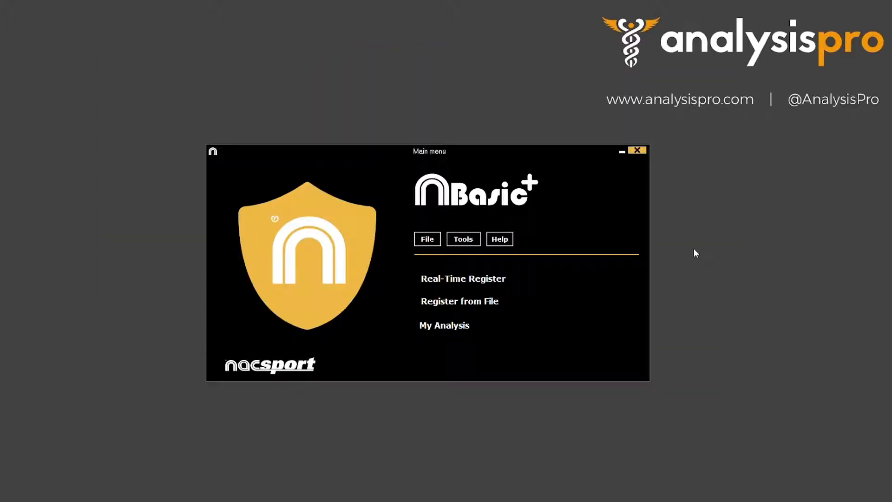
mouse_move(489, 259)
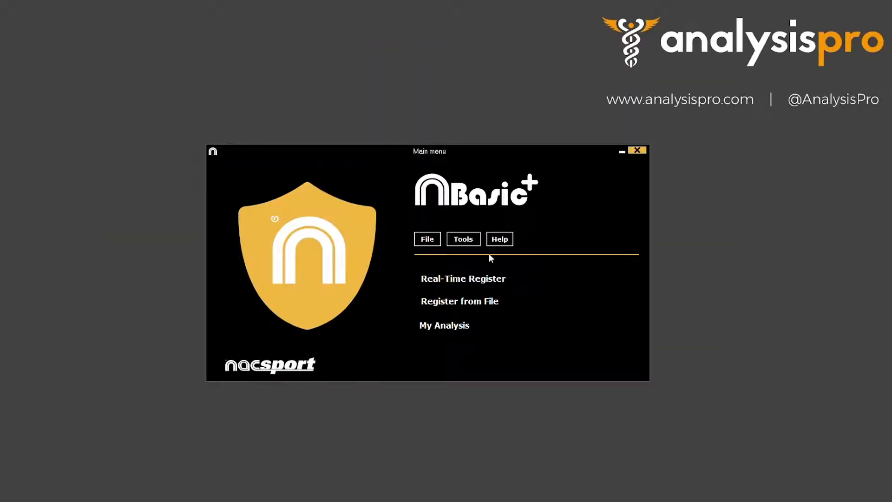
Step: Launch Coach Station from Tools, test the mms://192.168.1.67:8091 stream, then start capture
click(463, 239)
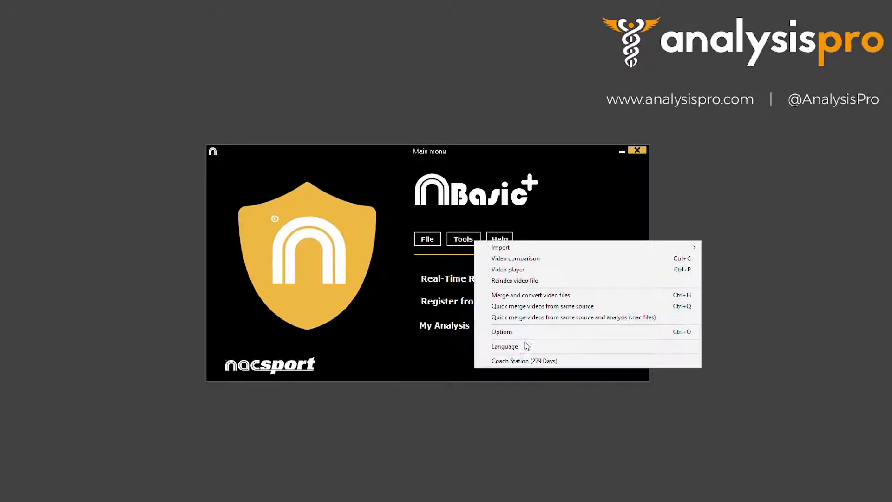
click(524, 361)
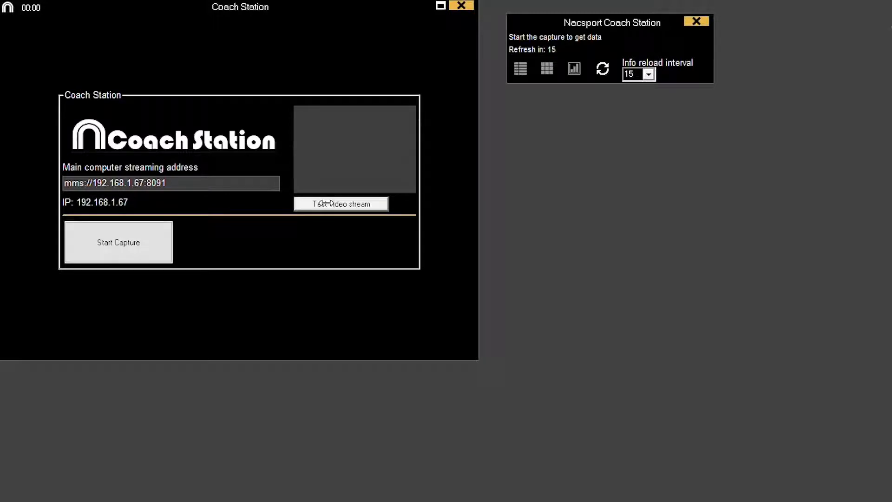
click(341, 204)
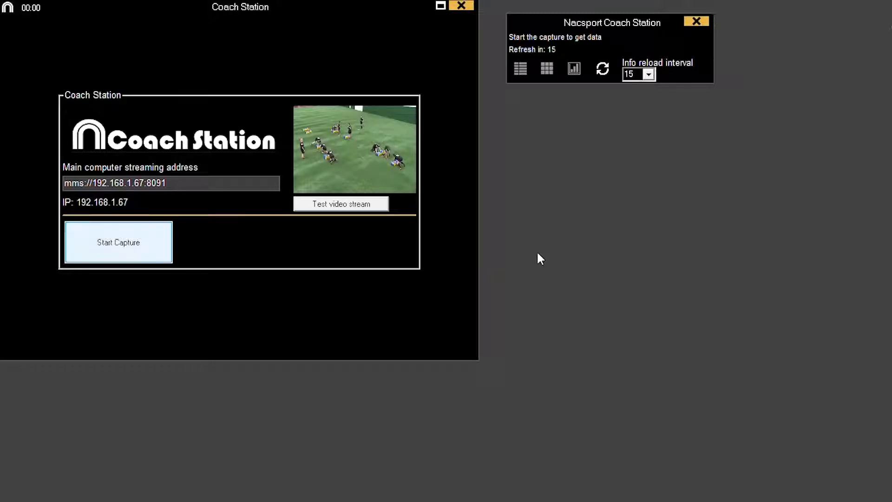
click(341, 204)
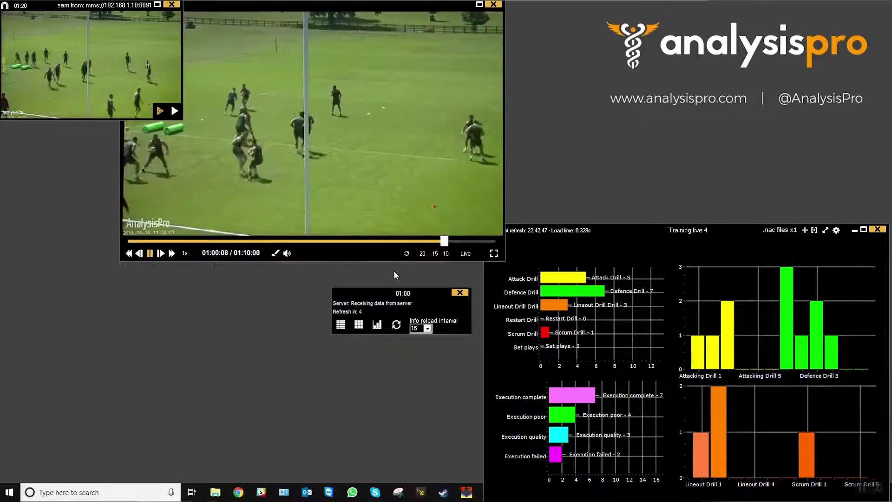
Step: Rewind the delayed stream to about 22 minutes, move forward again, and scrub within the Defence Drill clip
drag(444, 241, 339, 241)
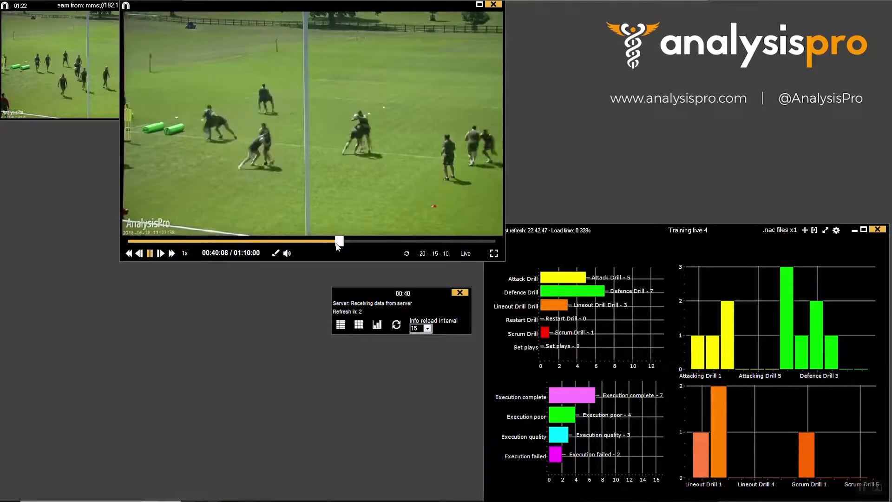
drag(339, 241, 254, 241)
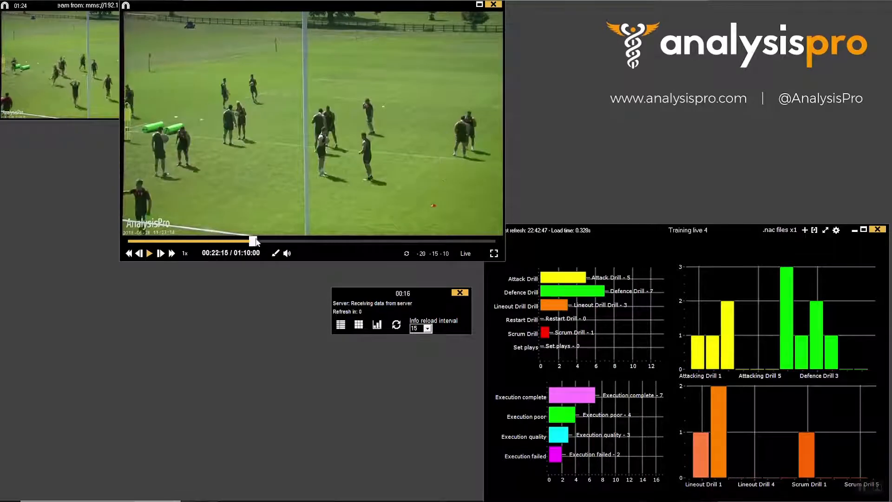
drag(253, 241, 391, 240)
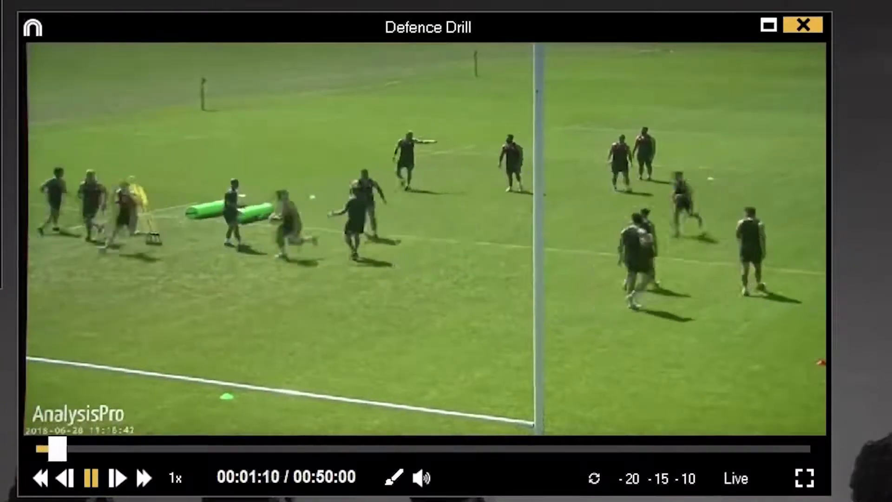
drag(54, 449, 85, 449)
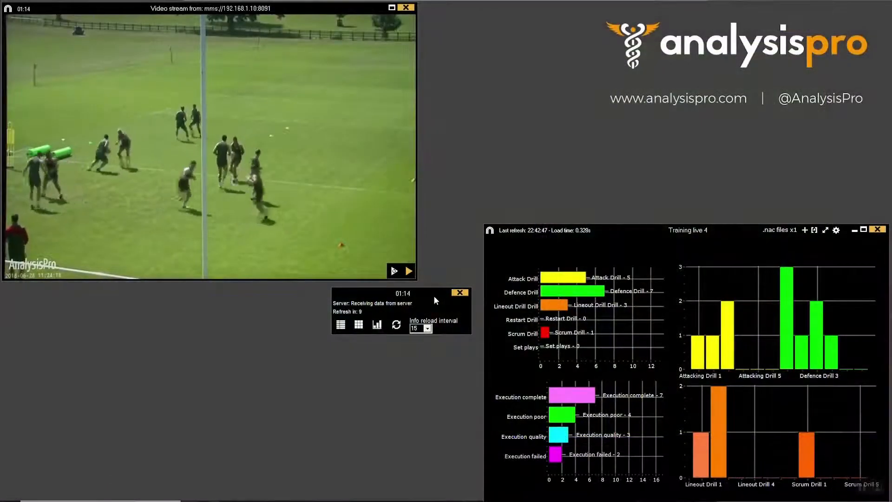
mouse_move(445, 276)
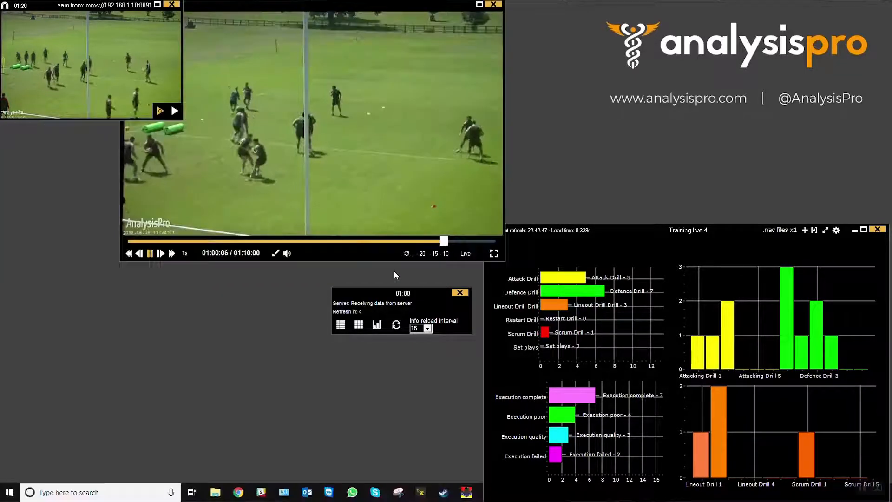
Step: Rewind the recorded stream to about 22 minutes, then jump playback forward to about 50 minutes
drag(443, 241, 338, 241)
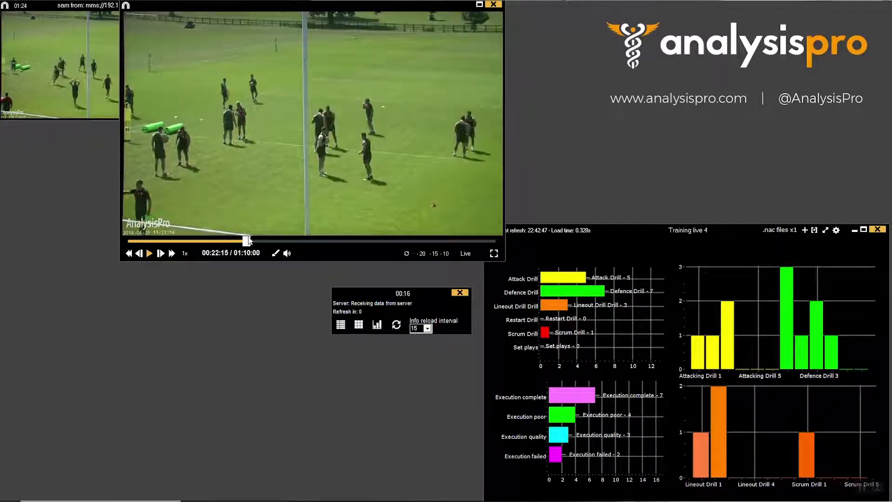
drag(246, 240, 391, 239)
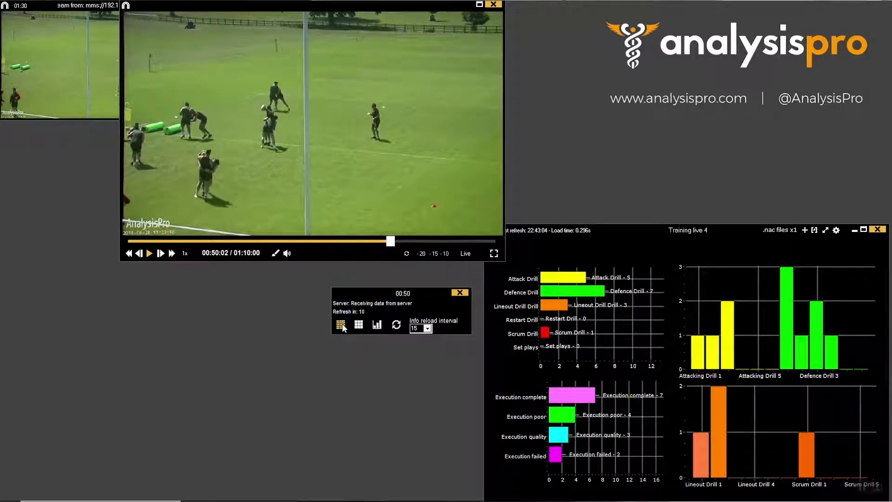
Step: Show the play-by-play table, play the failed Attack Drill event, then filter to Attack Drill and finally Defence Drill
click(341, 324)
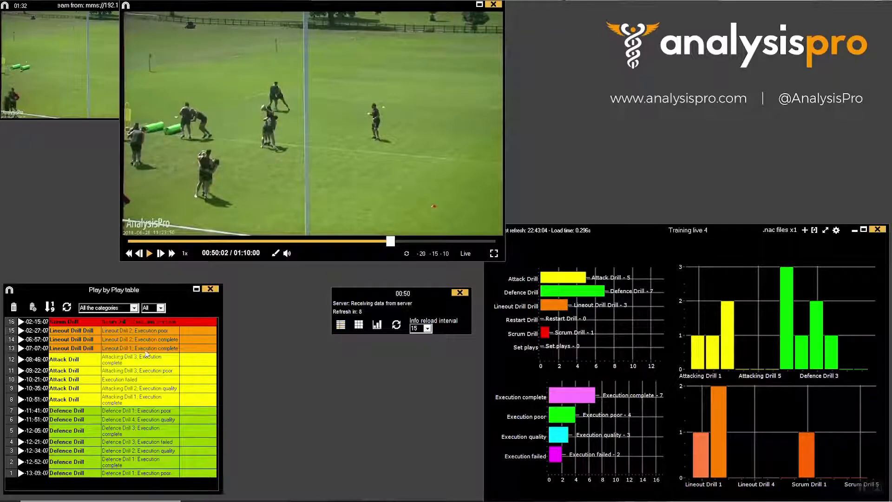
click(40, 379)
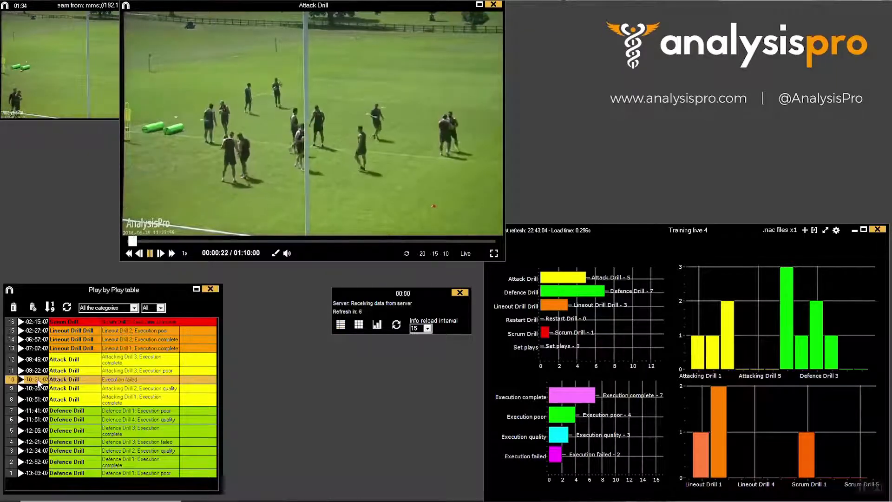
click(134, 307)
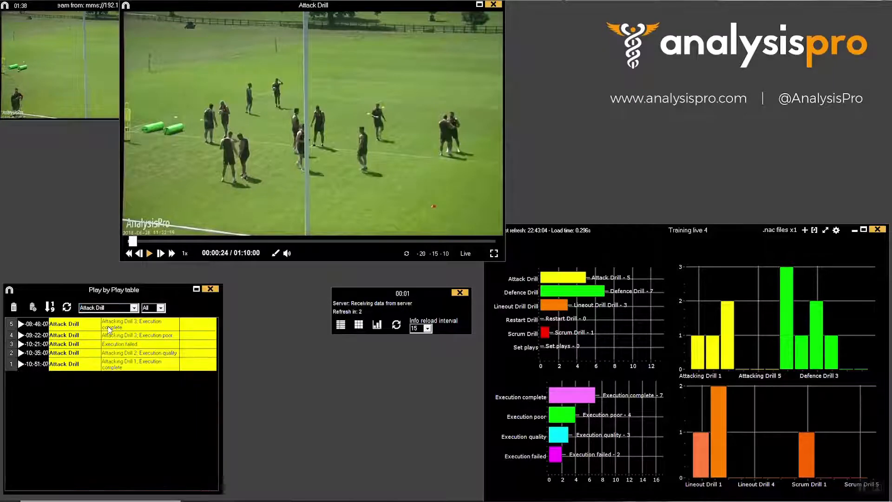
click(134, 308)
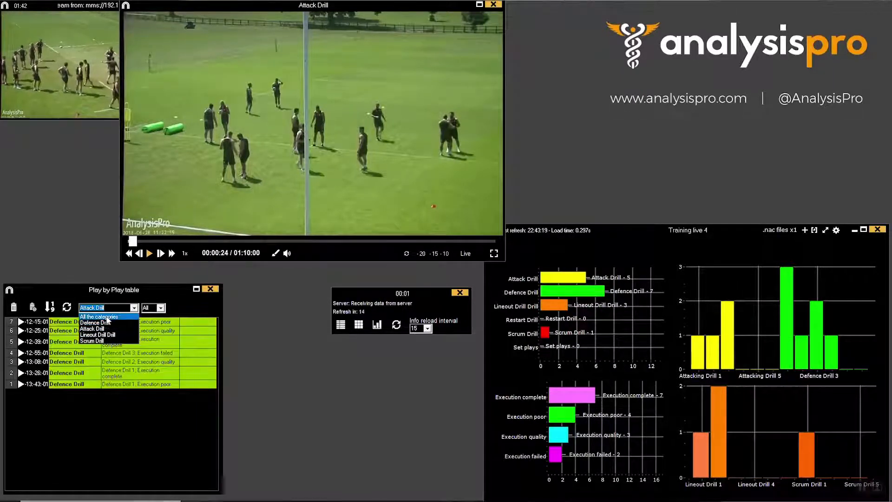
click(99, 317)
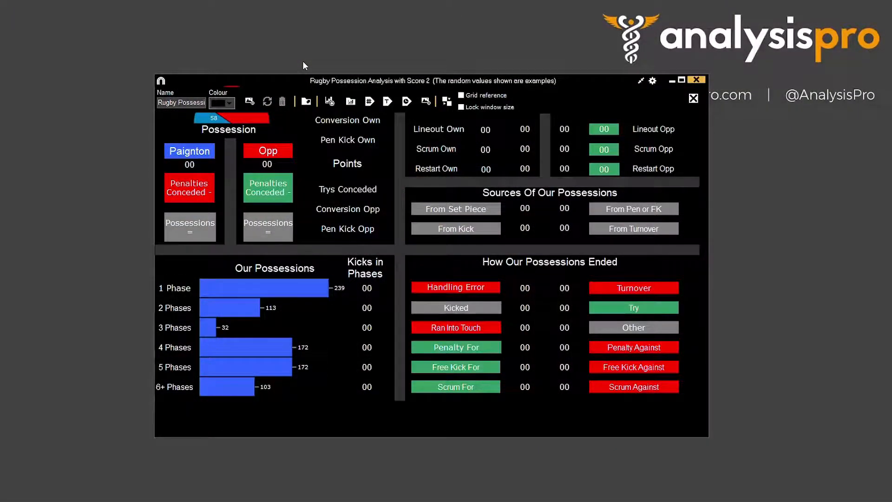
Step: Export the Rugby Possession Analysis with Score dashboard as a .dashboard file to the Desktop
click(305, 101)
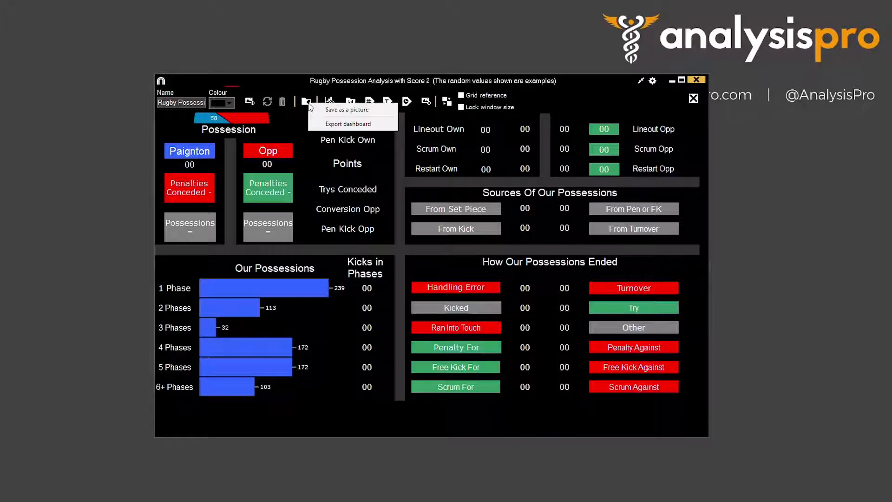
click(349, 123)
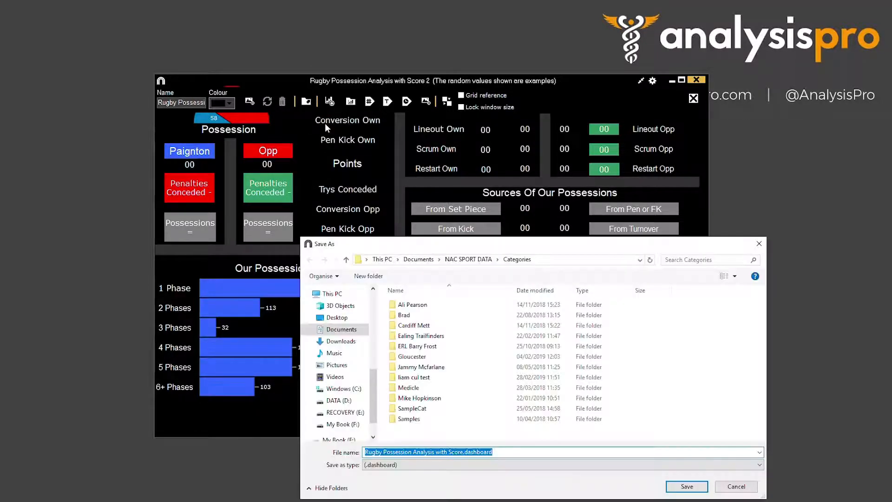
click(337, 315)
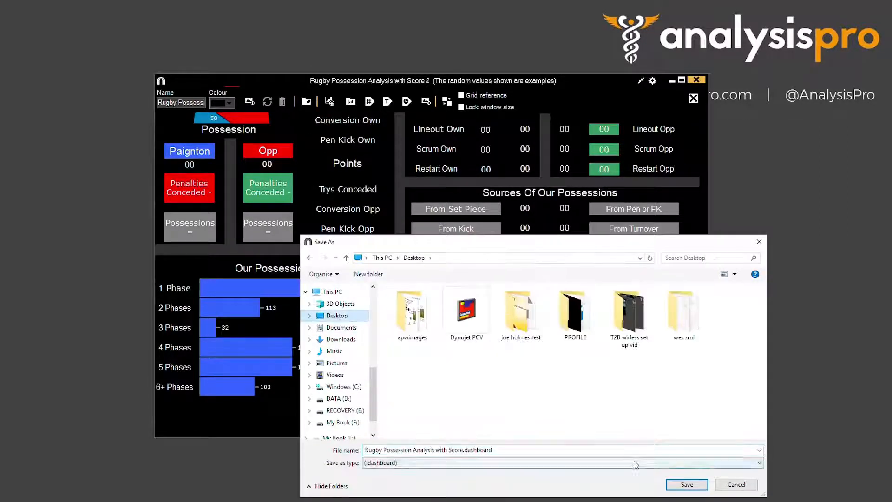
click(687, 485)
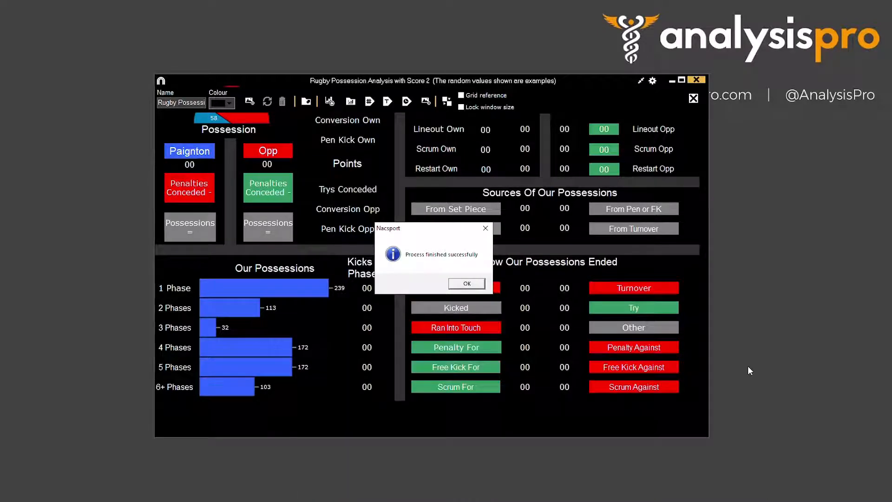
click(467, 283)
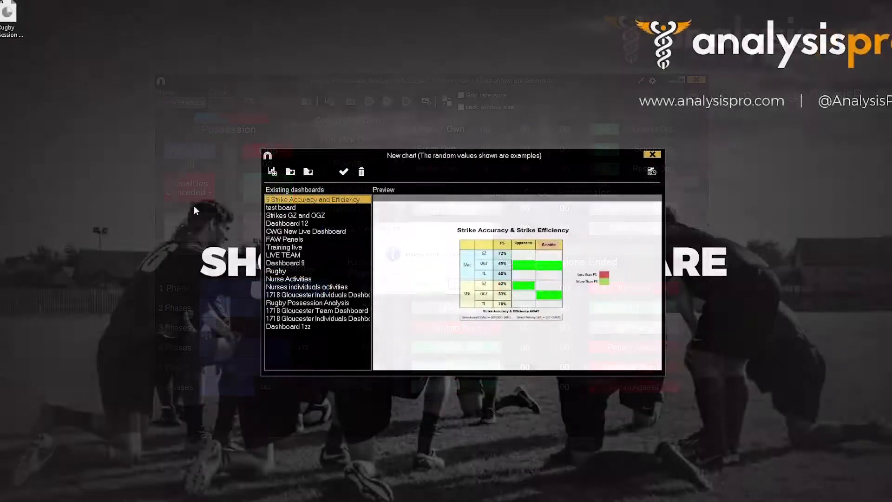
click(290, 171)
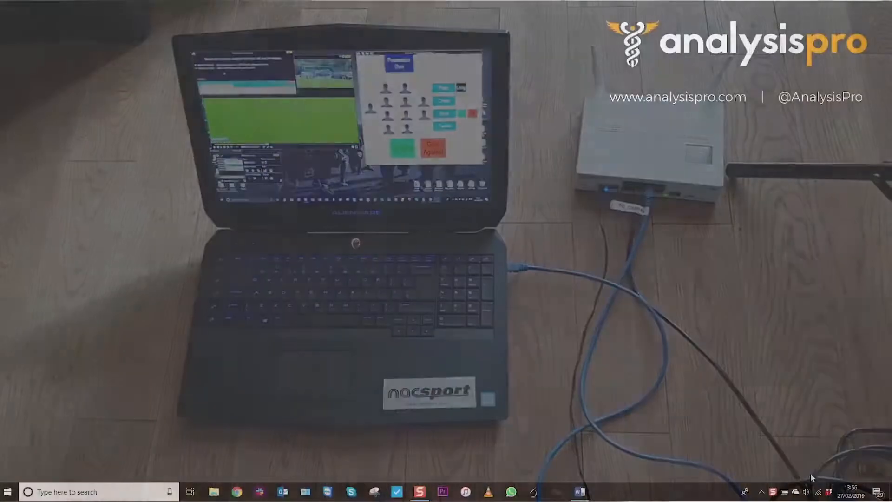
Step: Show the Windows network list from the system tray icon
click(828, 492)
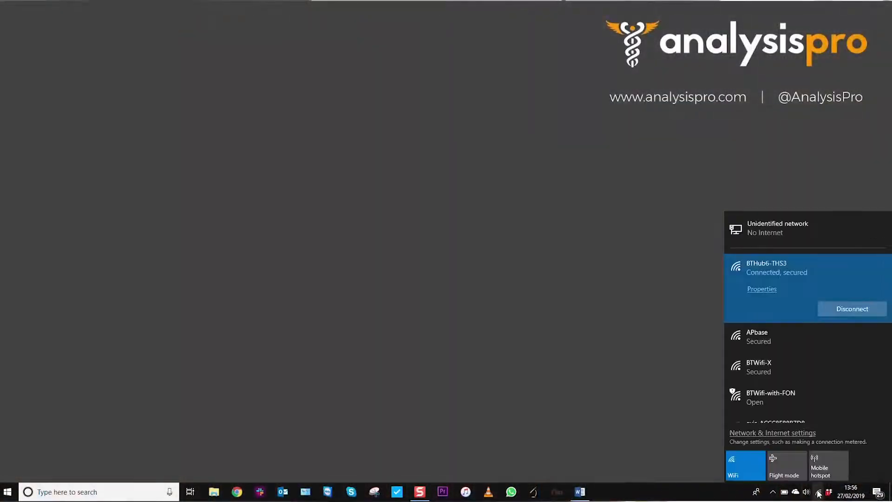